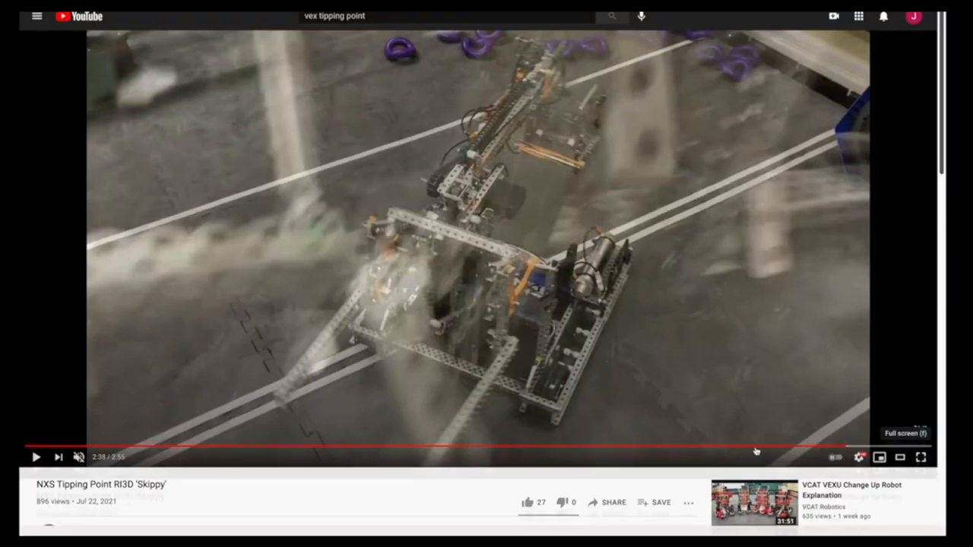
Step: Open the Get Started with Onshape for Students & Educators registration form
left_click(920, 457)
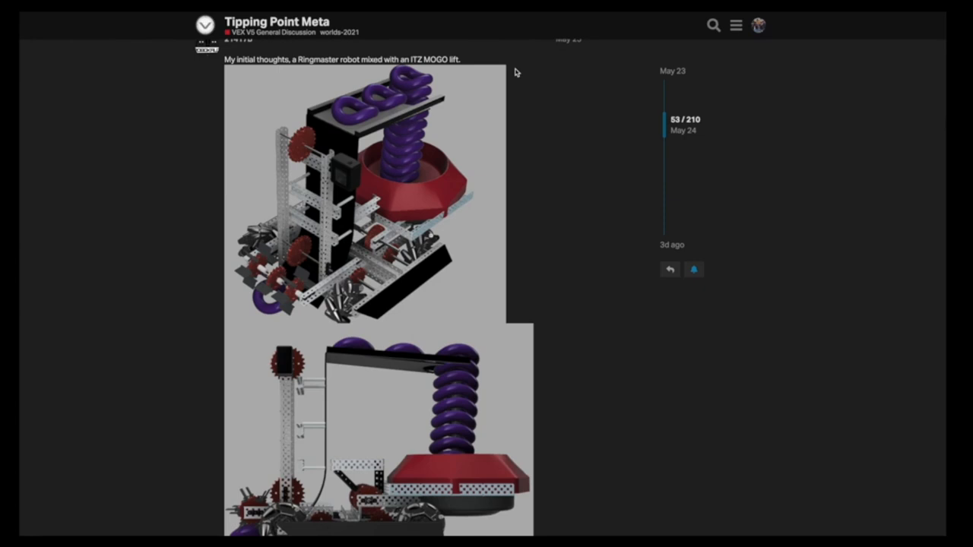
mouse_move(585, 97)
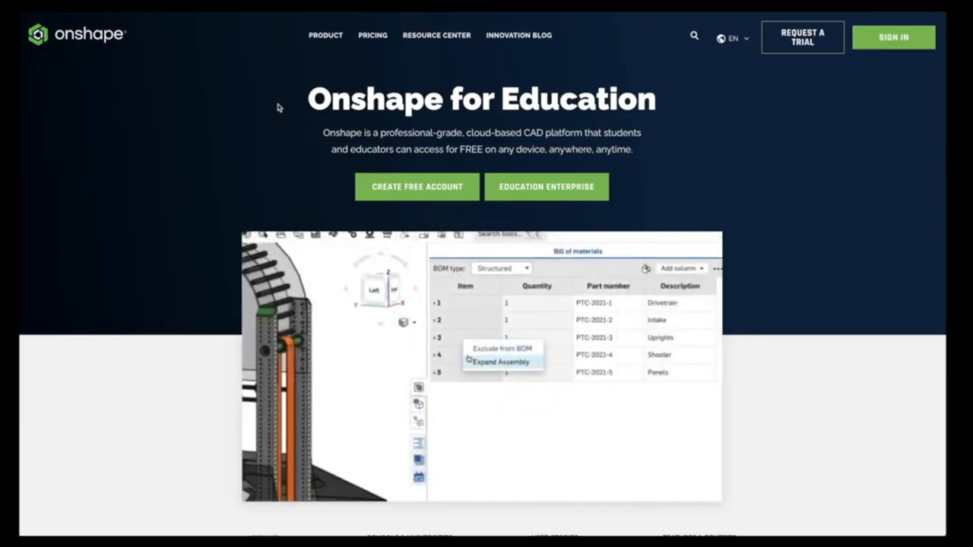
left_click(500, 361)
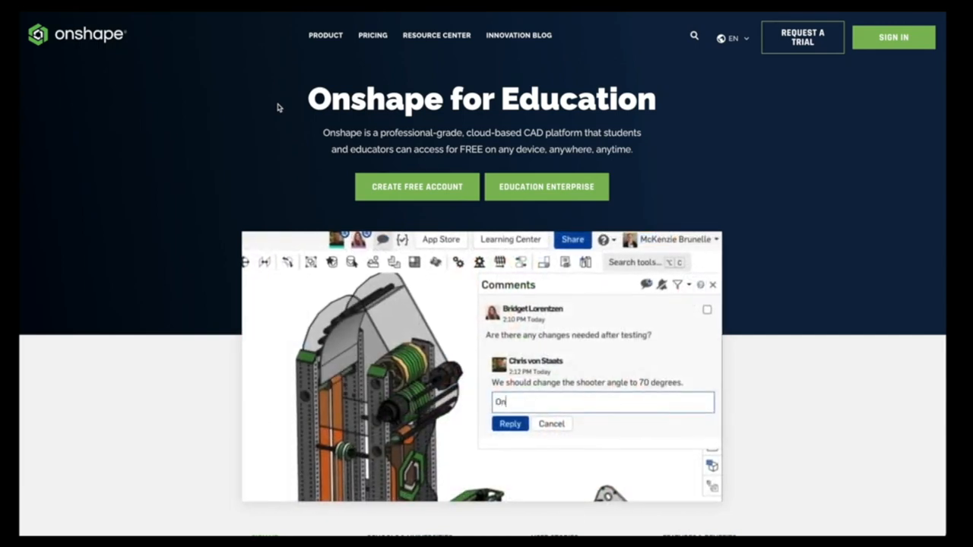
left_click(510, 423)
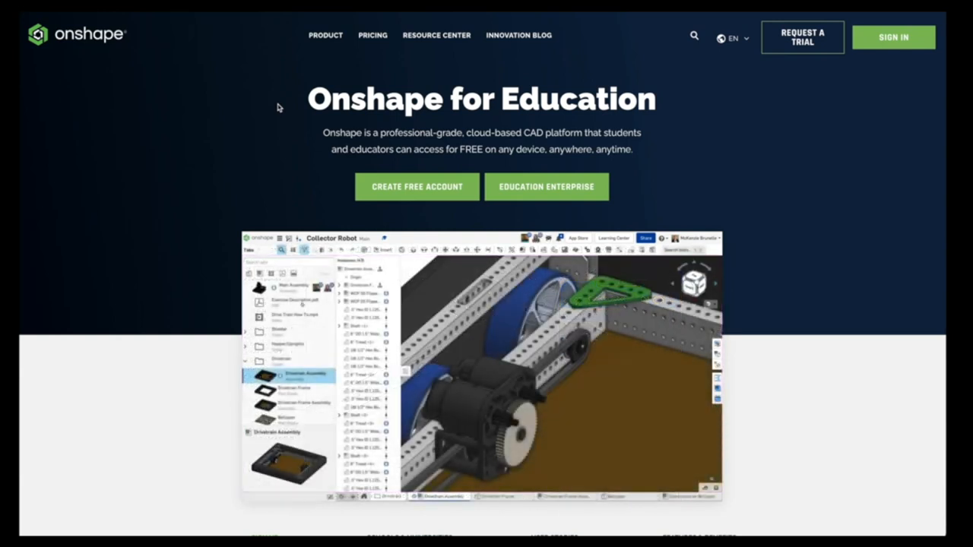
left_click(297, 300)
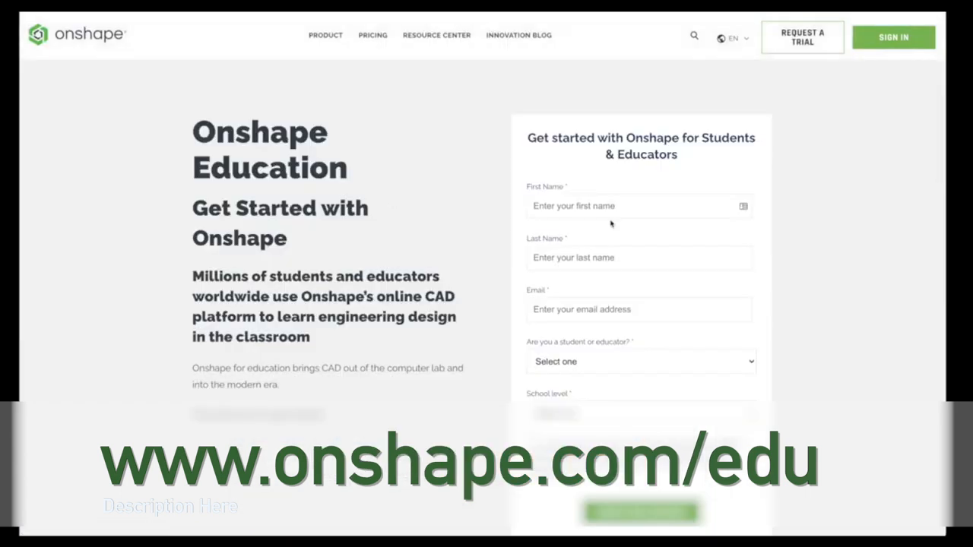
Step: Enter the name and email details (Smith, bsmith)
type("Smit")
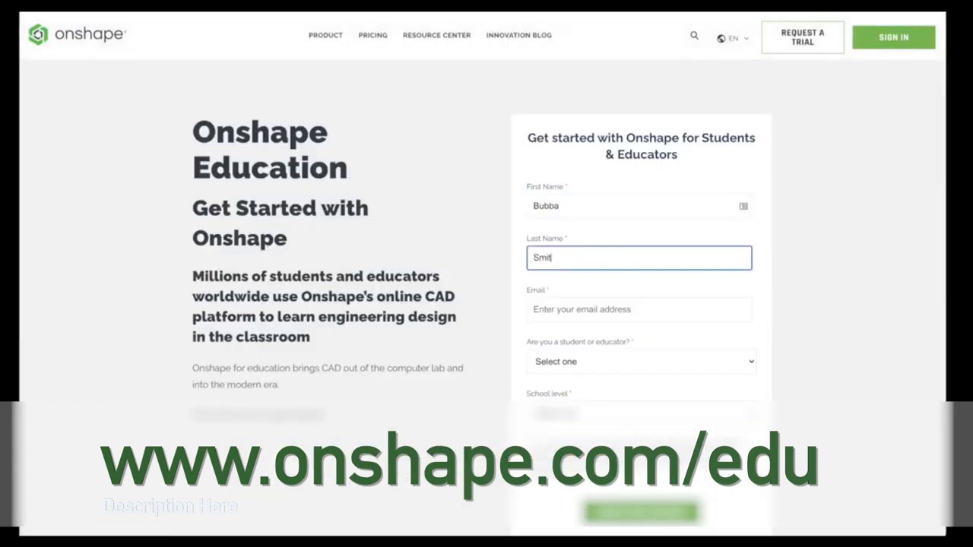
type("h")
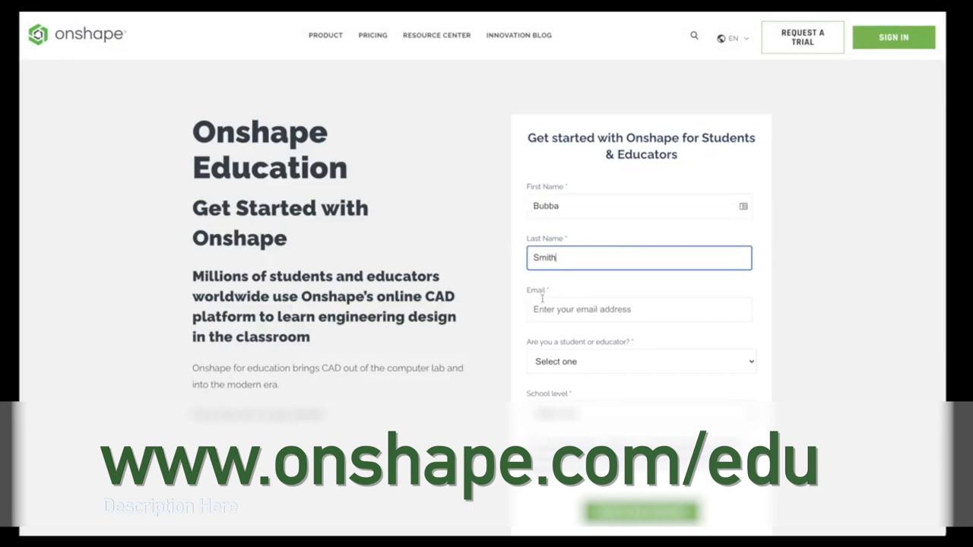
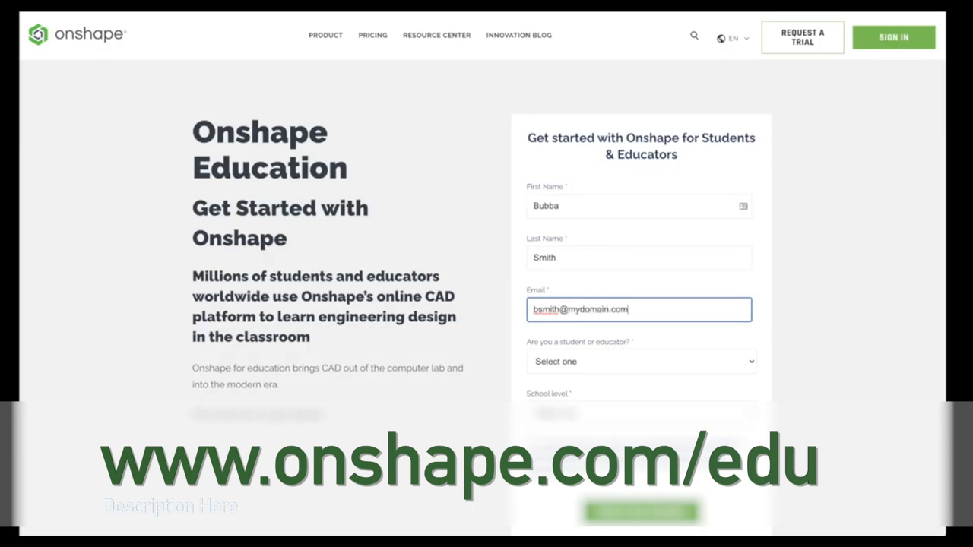
Step: Choose Student and Grade School (K-12), agree to be contacted, and submit the form
left_click(641, 361)
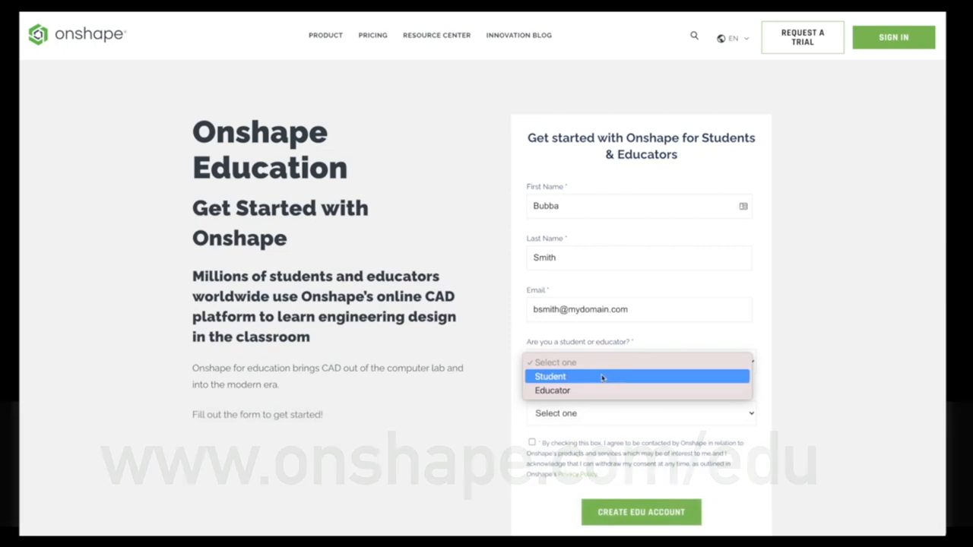
left_click(549, 376)
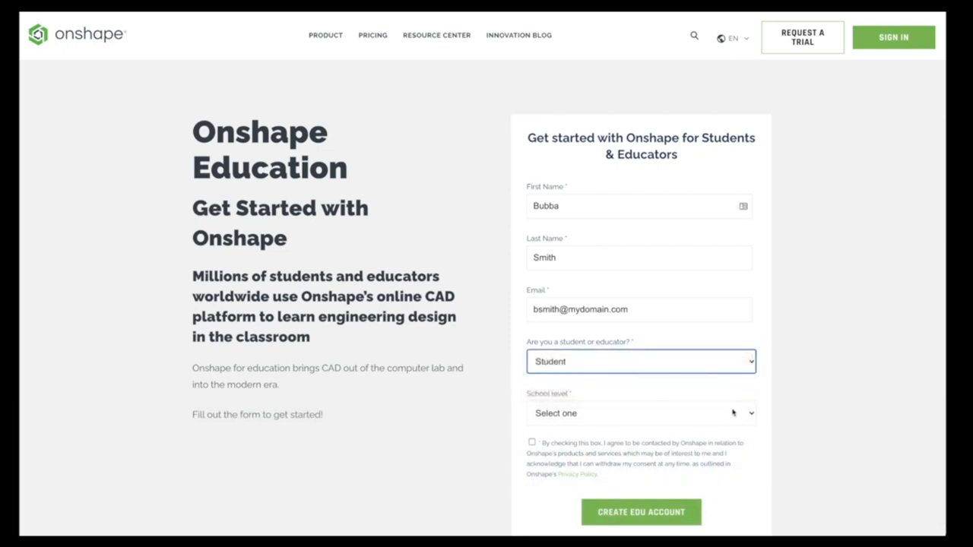
left_click(641, 412)
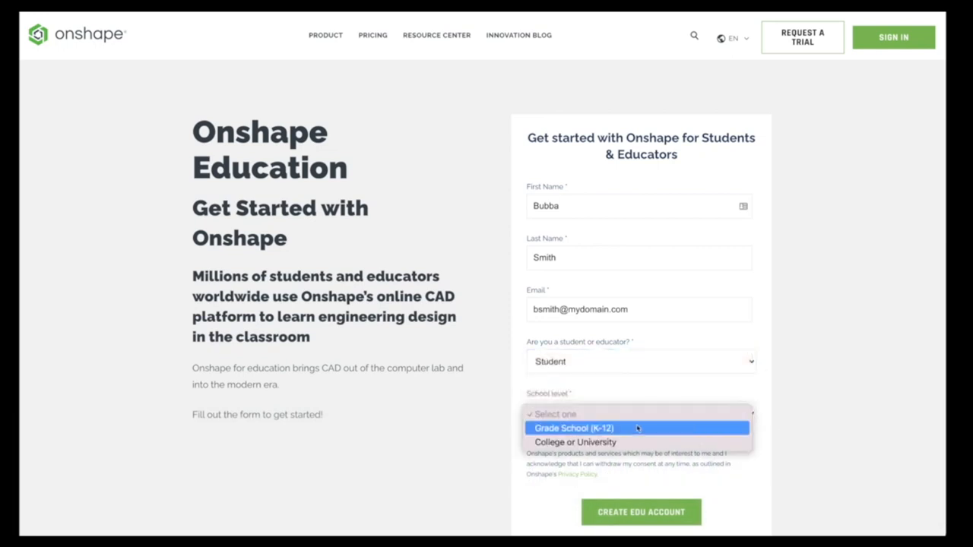
left_click(574, 428)
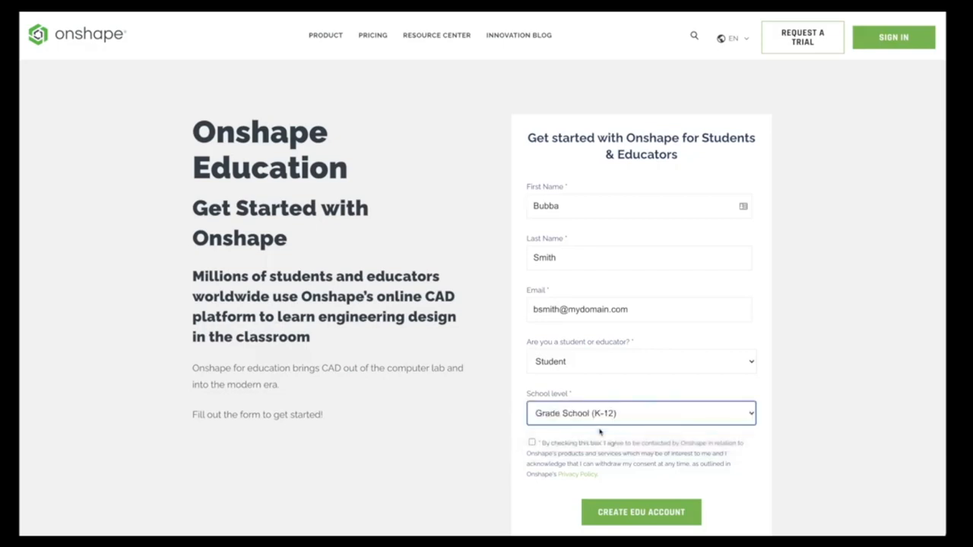
left_click(532, 442)
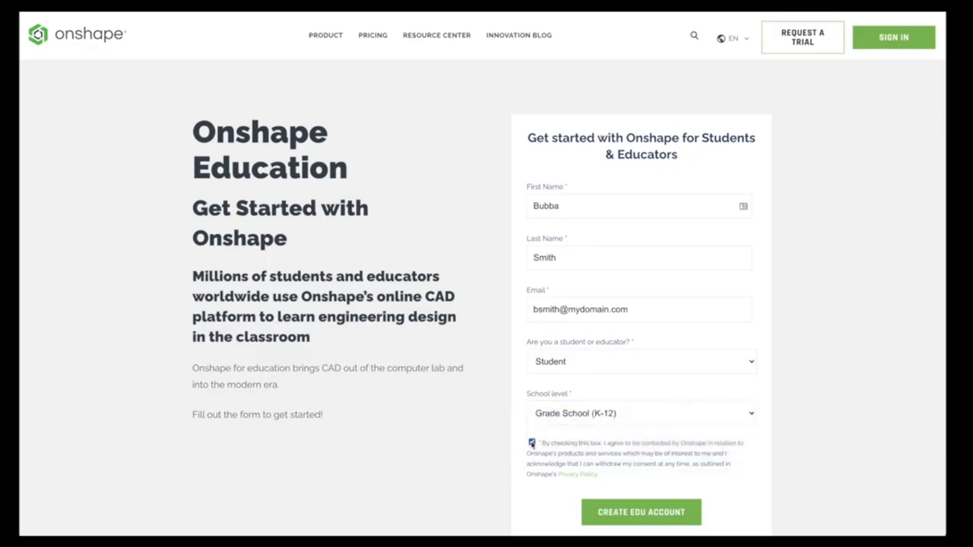
left_click(532, 443)
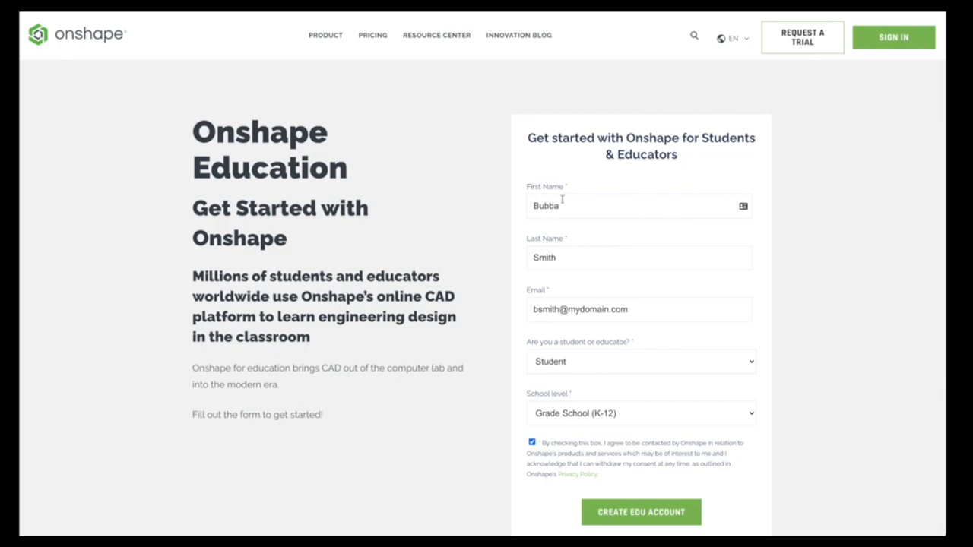
left_click(641, 512)
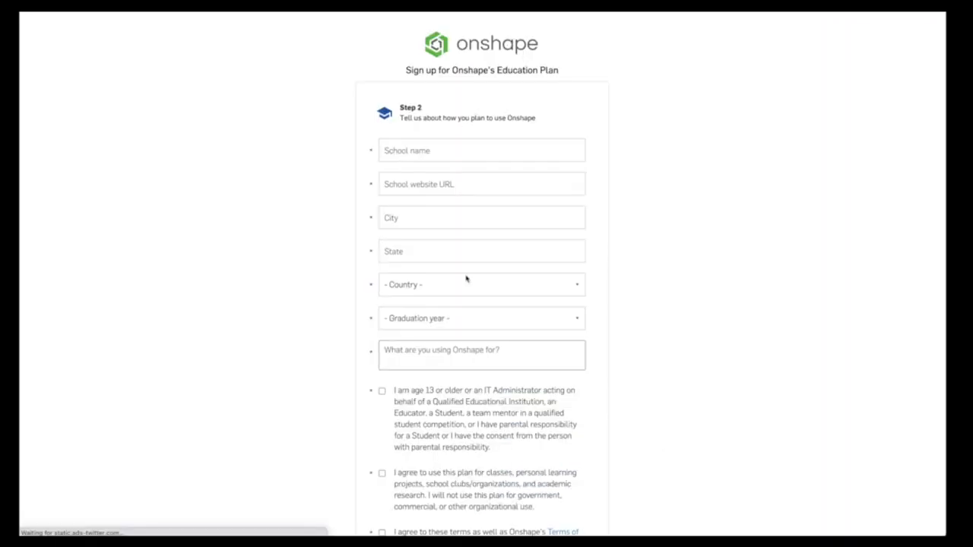
Step: Fill in school name, graduation year 2022, purpose VEX Robotics, and confirm age 13+
left_click(482, 150)
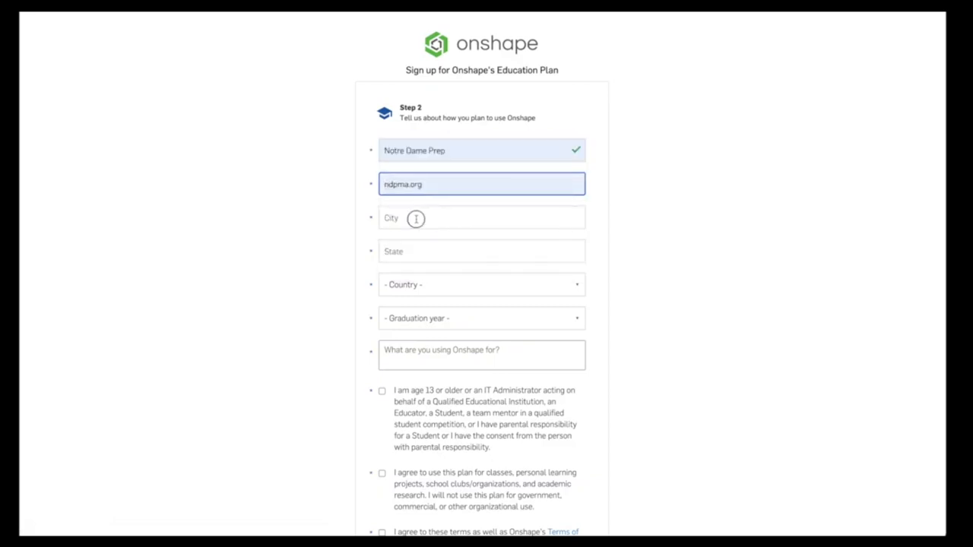
left_click(481, 318)
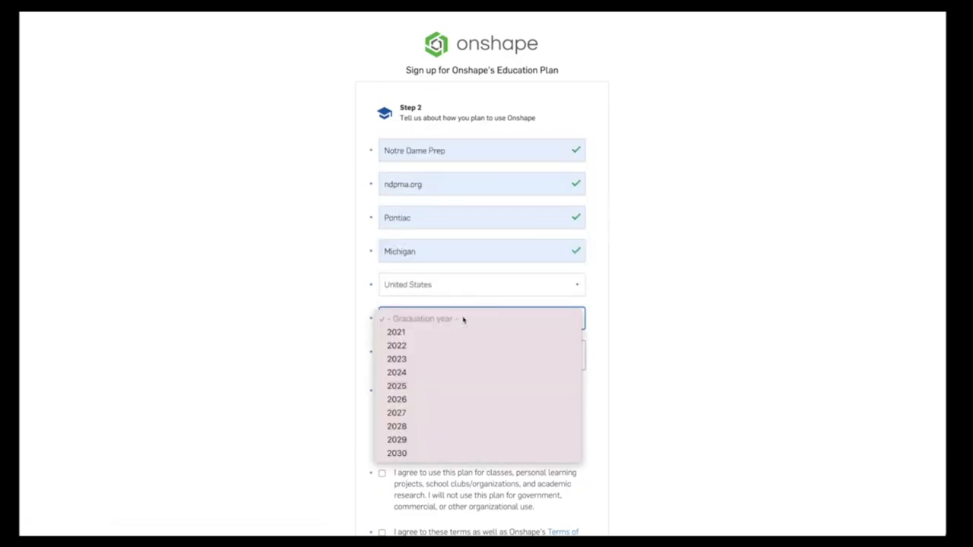
left_click(396, 345)
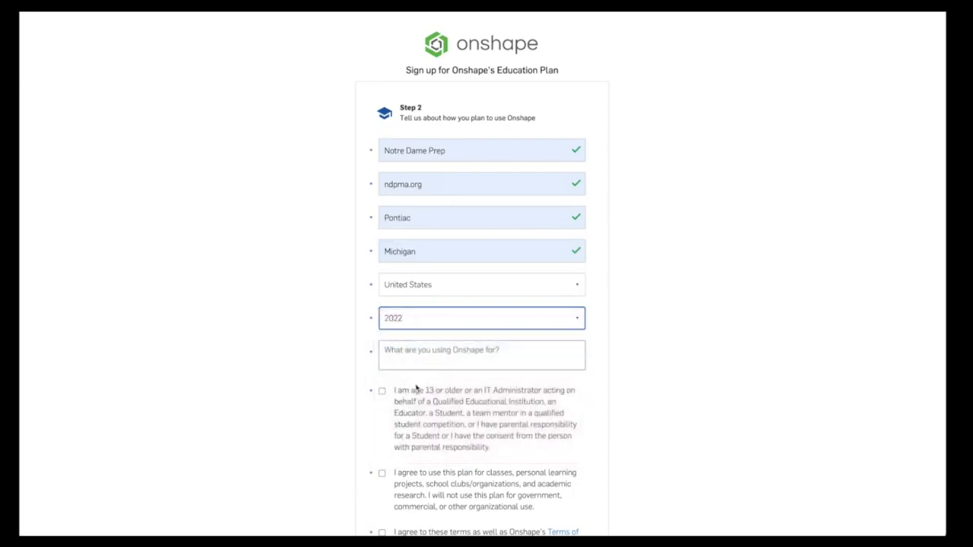
type("VEX Robotics")
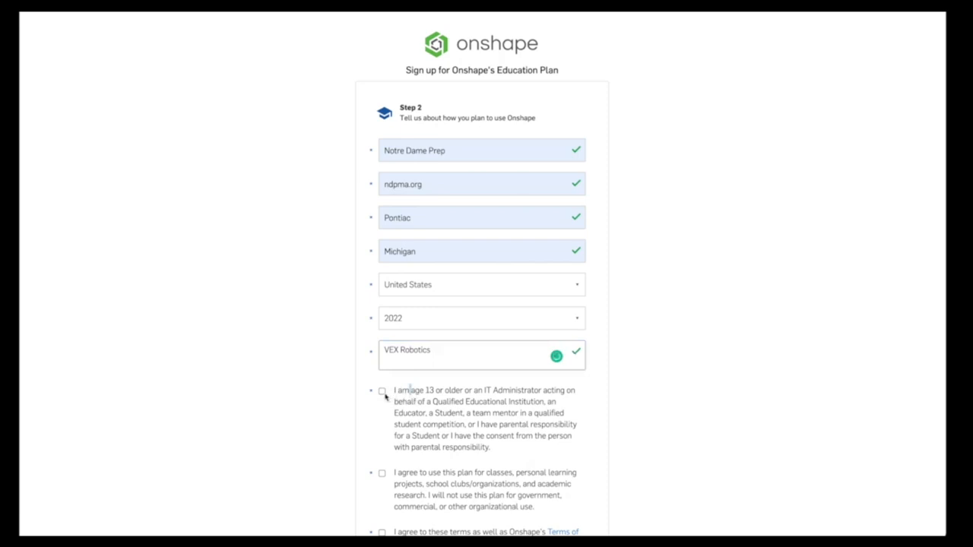
left_click(382, 391)
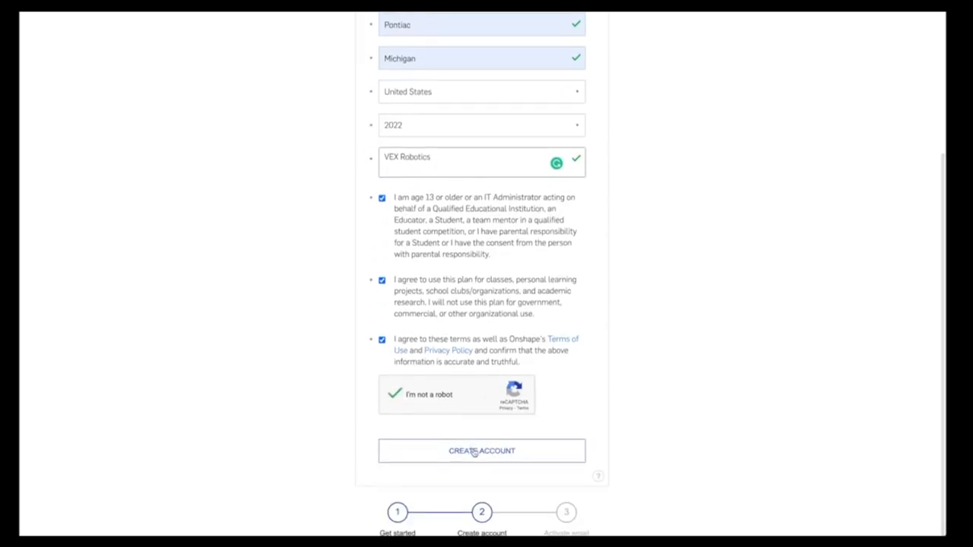
left_click(481, 450)
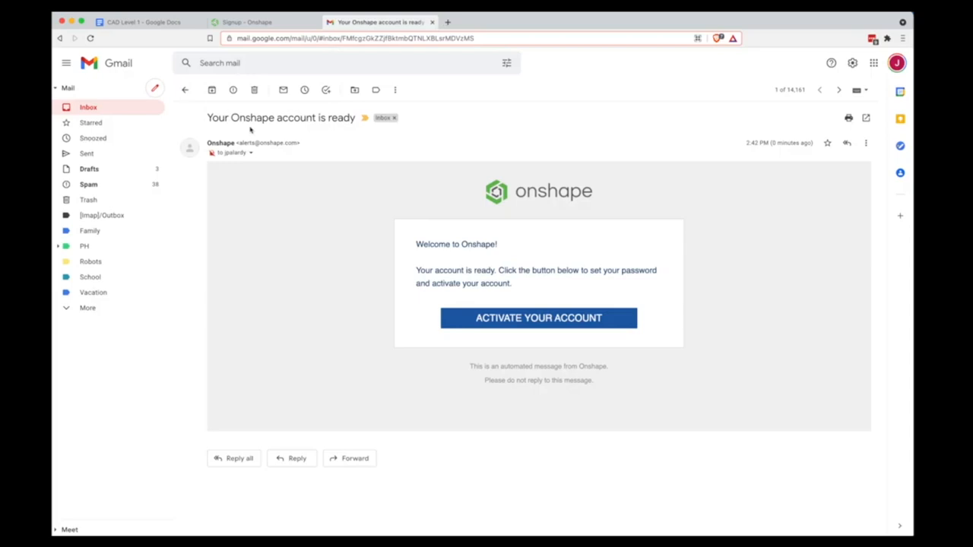
mouse_move(338, 134)
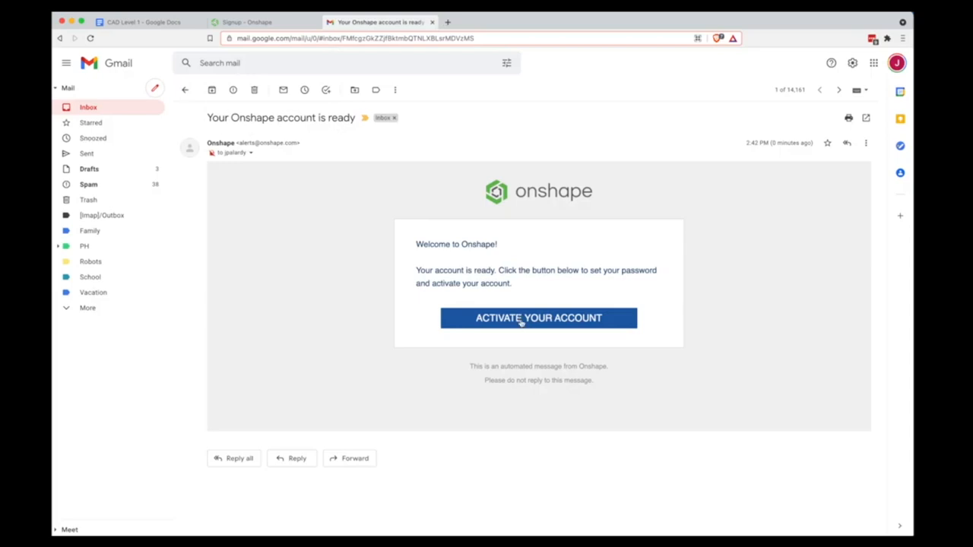
Step: Open the activation page from the Onshape welcome email's Activate Your Account button
left_click(538, 317)
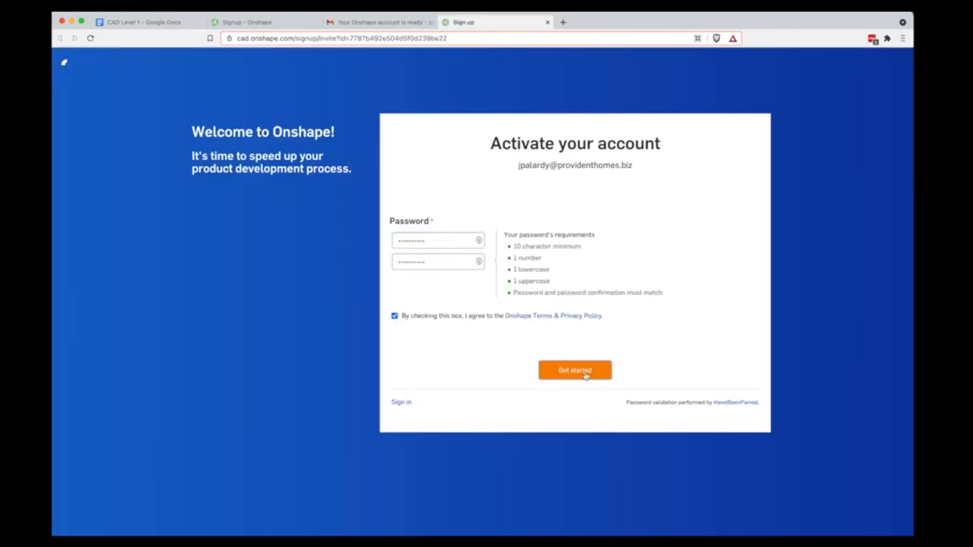
Step: Activate the account with the chosen password via Get started
left_click(574, 371)
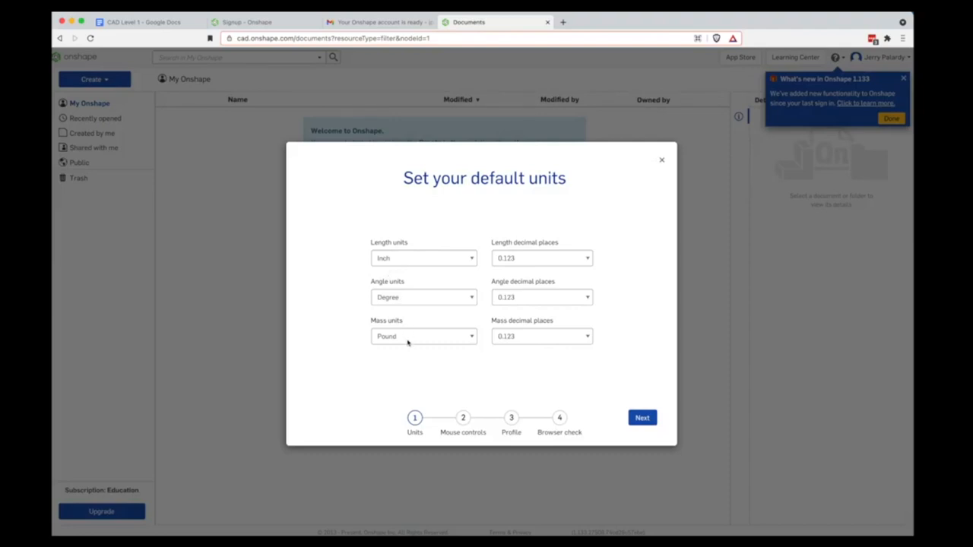
Step: Keep default units and mouse controls, and set the nickname to Test User 2
left_click(642, 417)
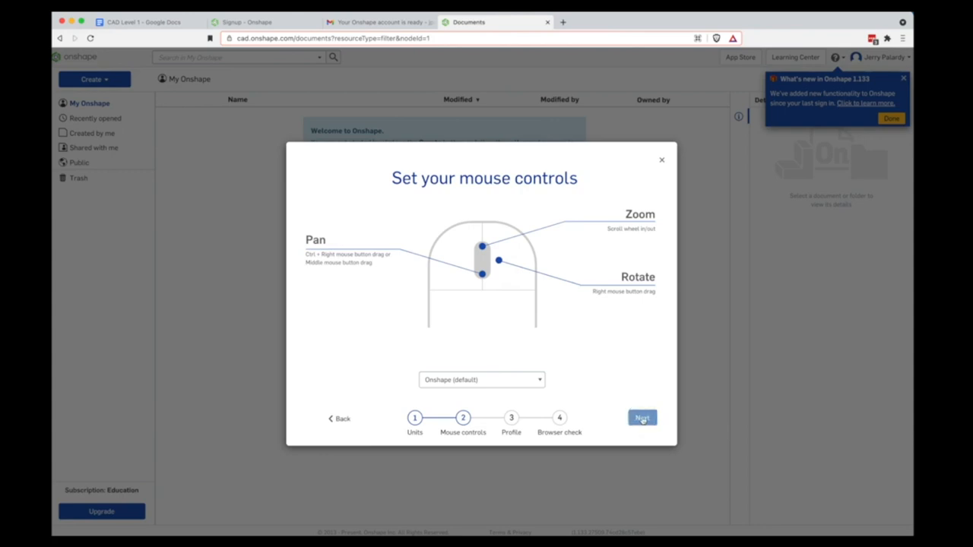
left_click(642, 418)
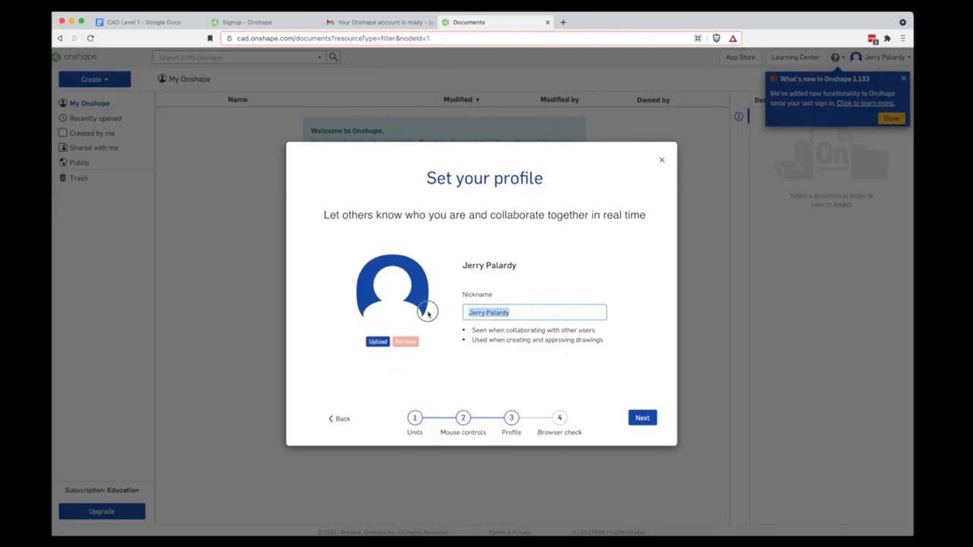
type("Test User 2")
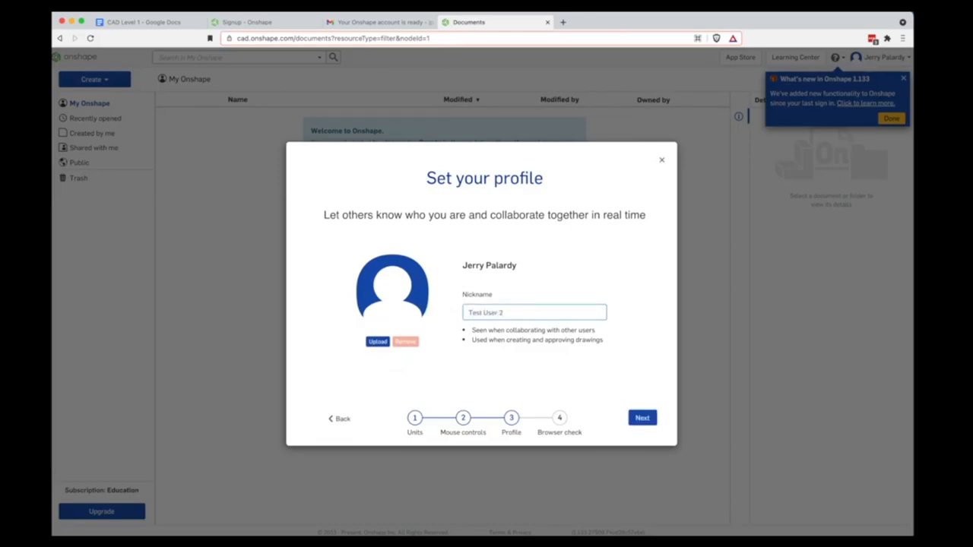
left_click(642, 417)
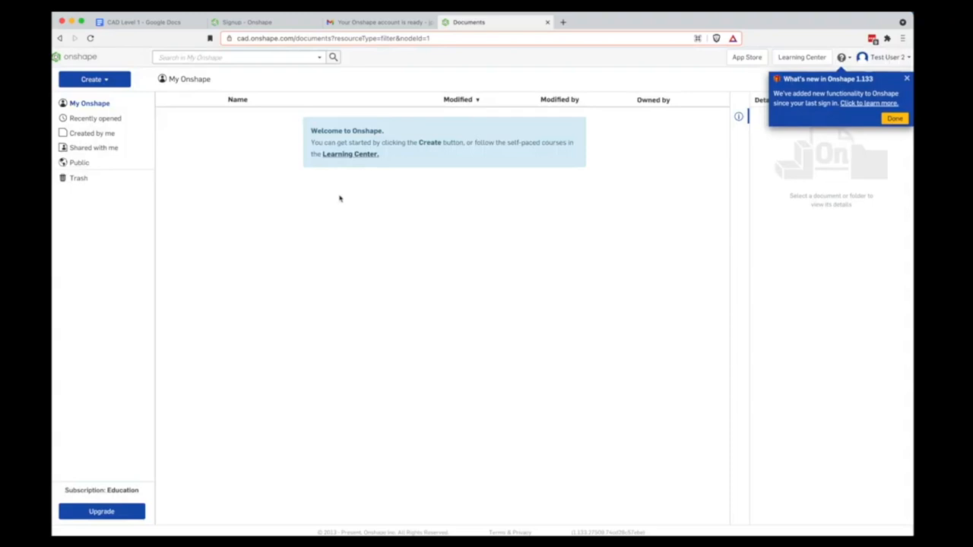
mouse_move(399, 246)
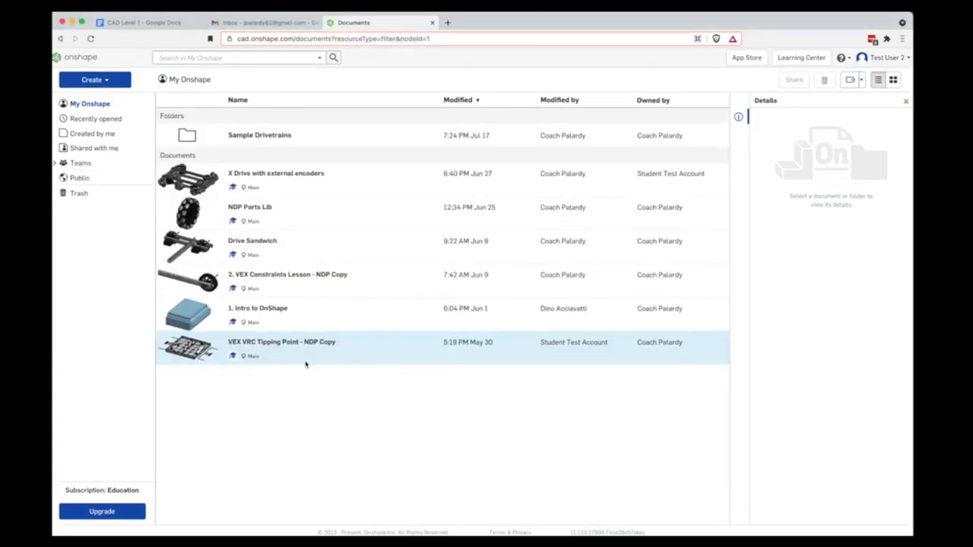
Step: Show the Created by me document list, which is empty
left_click(338, 454)
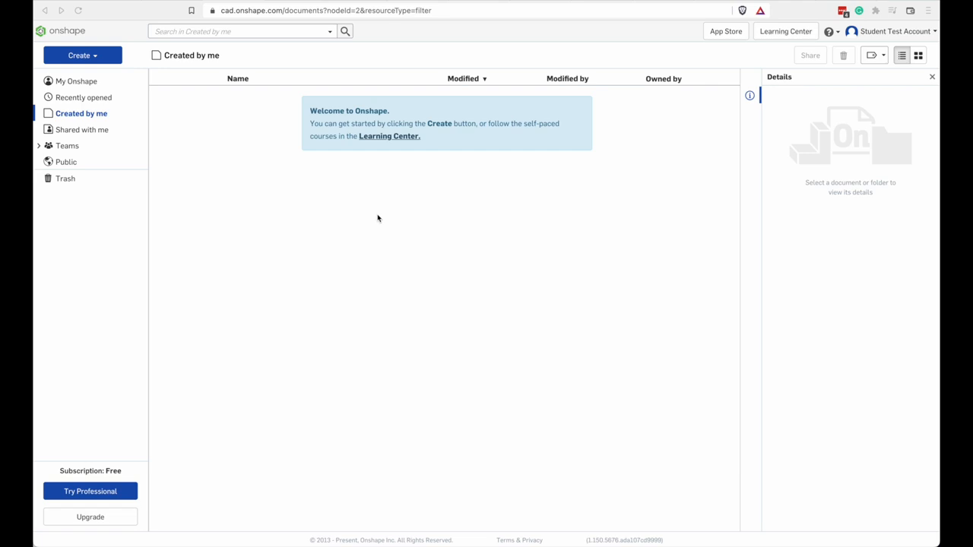
mouse_move(81, 105)
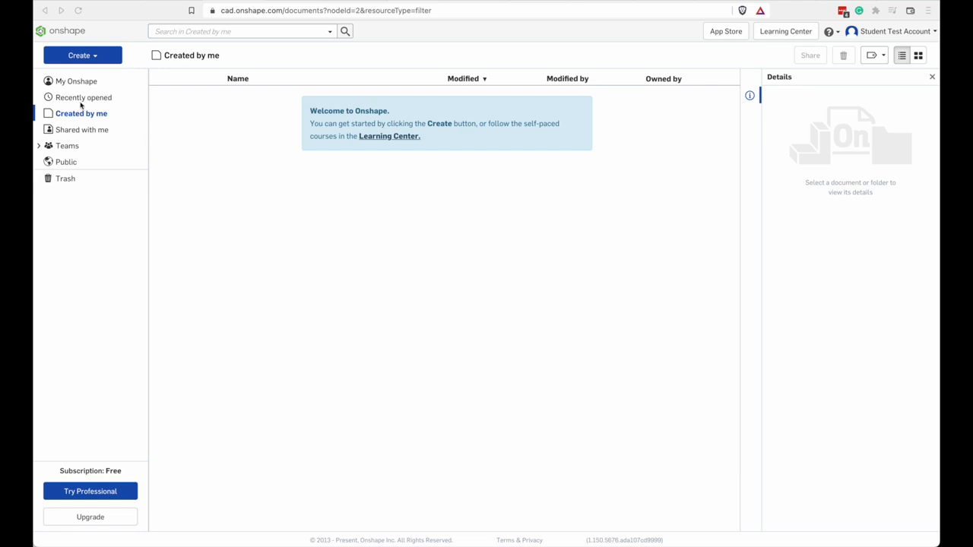